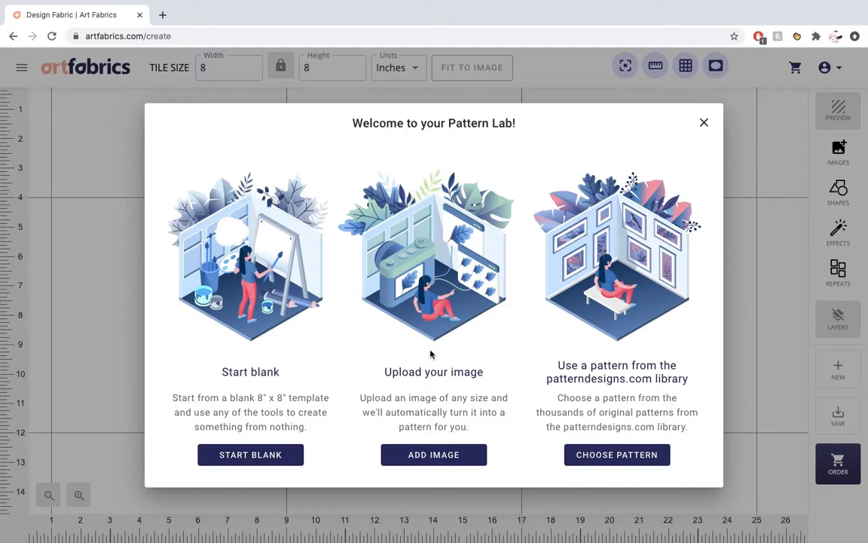
Start a new pattern from an uploaded image, bringing up the image library.
left_click(434, 455)
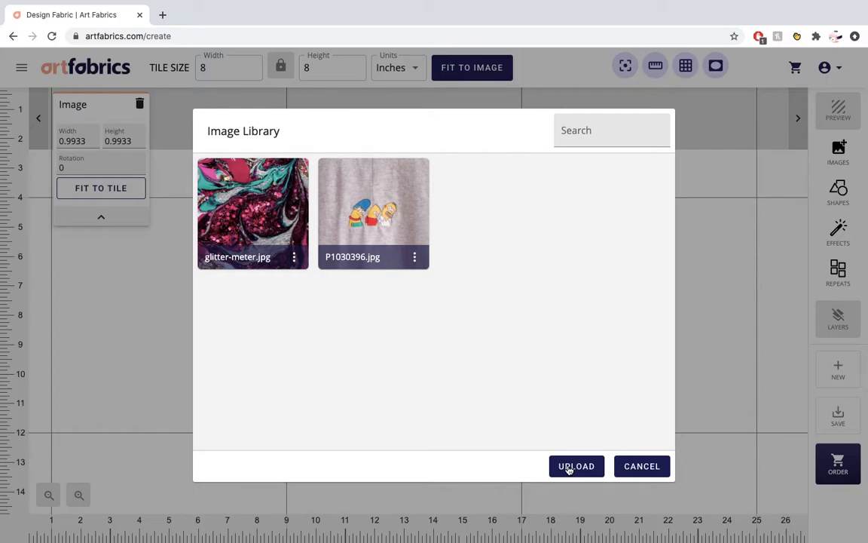
Upload the AdobeStock floral file from Downloads into the image library.
left_click(575, 465)
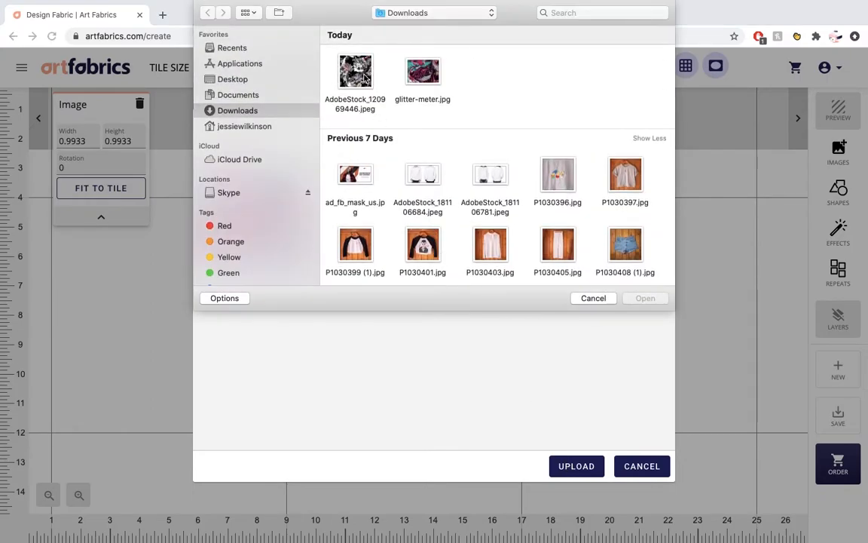
left_click(356, 71)
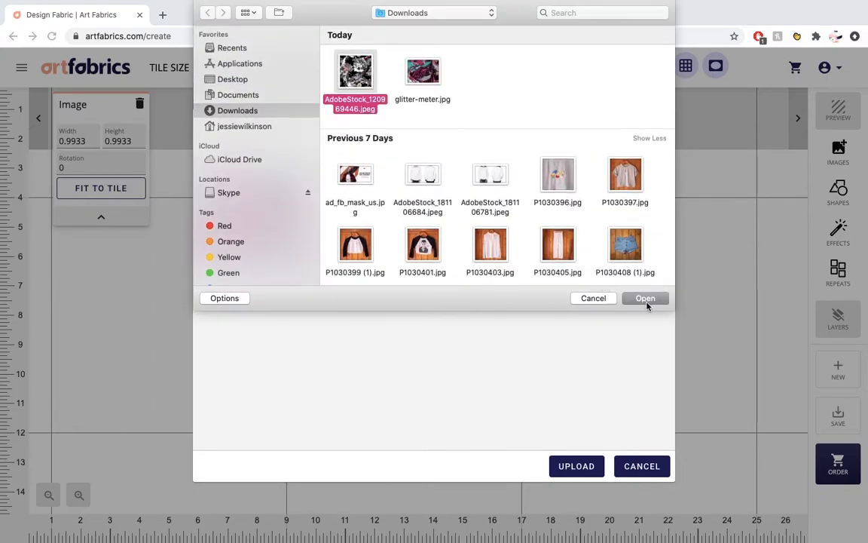
left_click(645, 298)
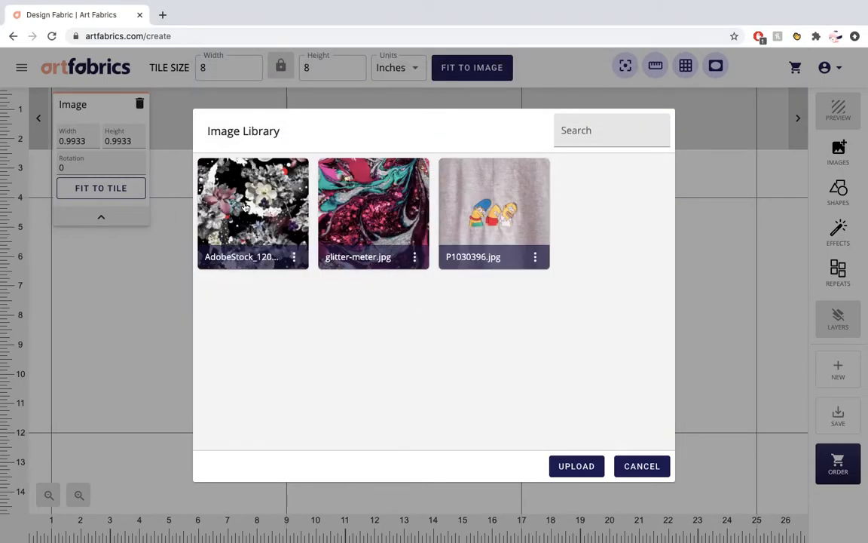
Add the AdobeStock floral image to the canvas as a tile repeating at about 33.33 inches.
left_click(642, 466)
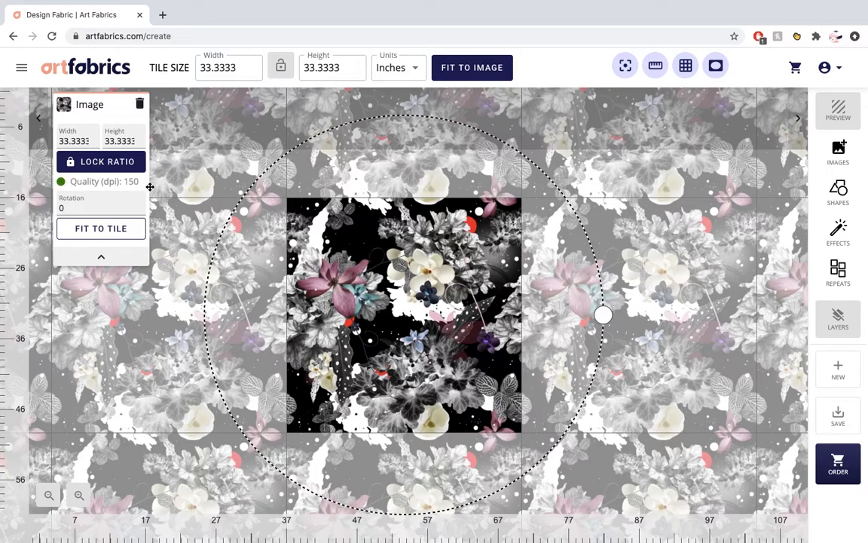
mouse_move(183, 190)
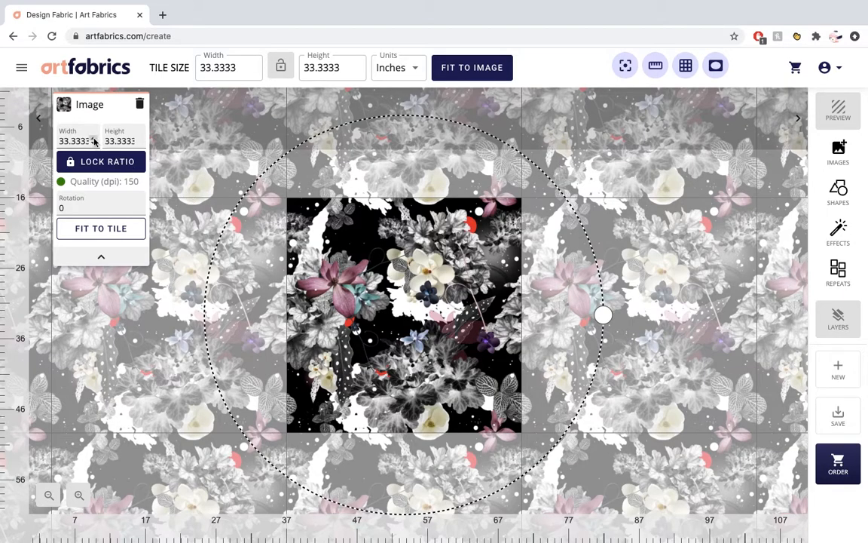
Enlarge the floral image to about 36.87 inches with a slight rotation, then preview on fabric.
left_click(92, 139)
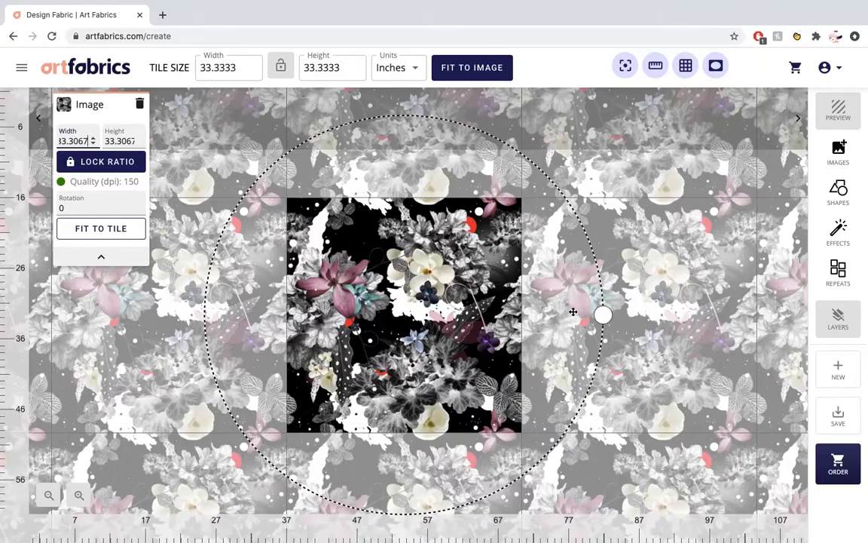
left_click_drag(603, 315, 618, 317)
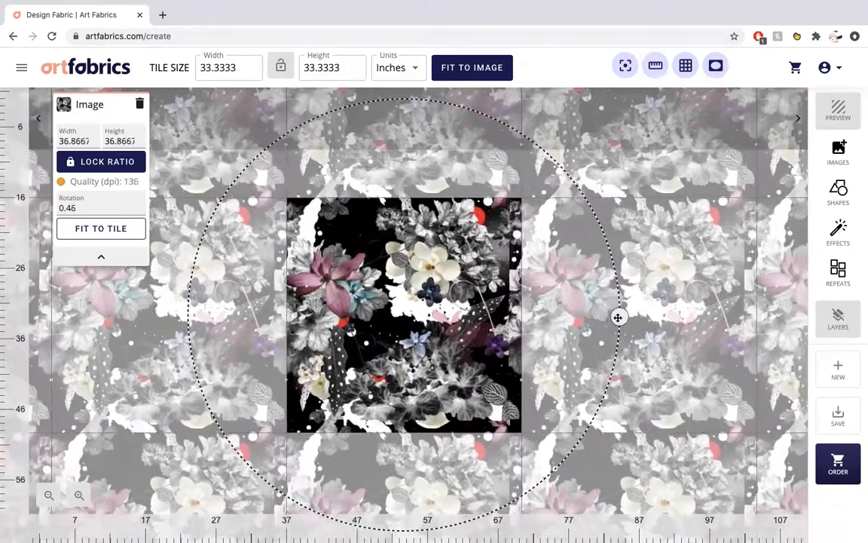
left_click_drag(618, 317, 569, 319)
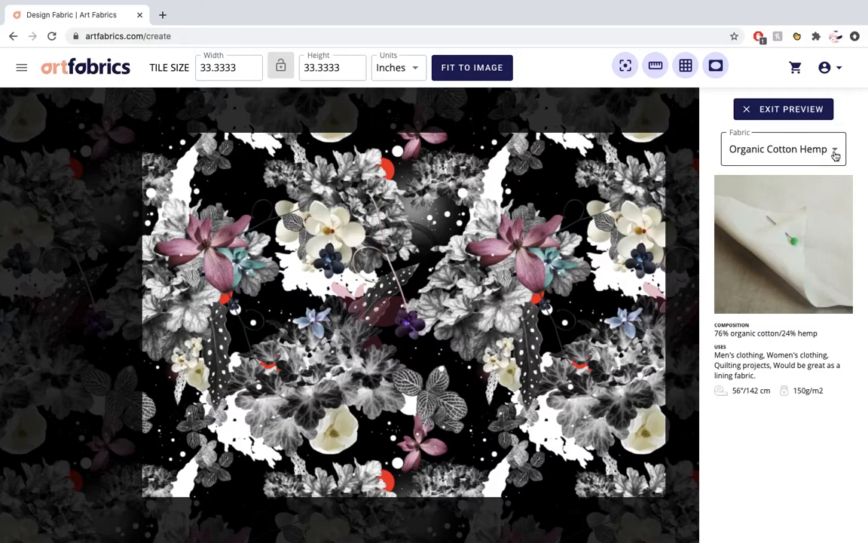
Preview the pattern on Silk Habotai, then exit the preview back to the editor.
left_click(783, 149)
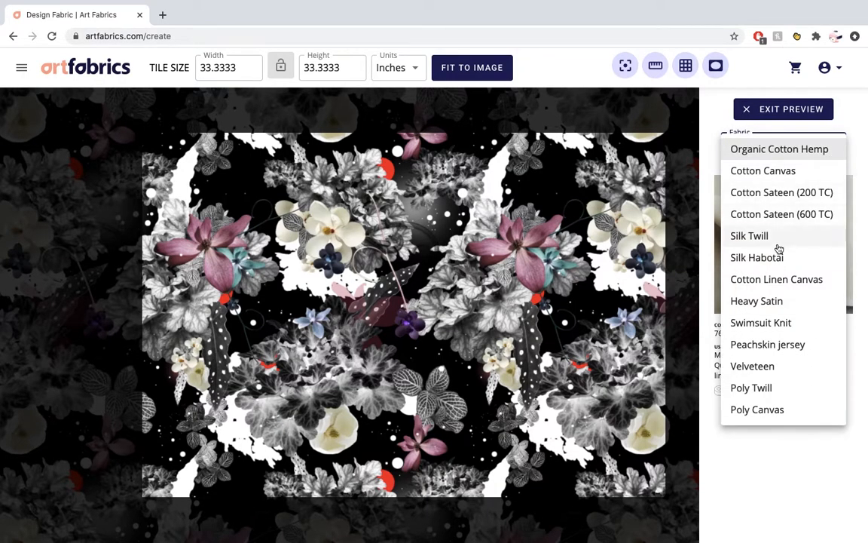
left_click(756, 256)
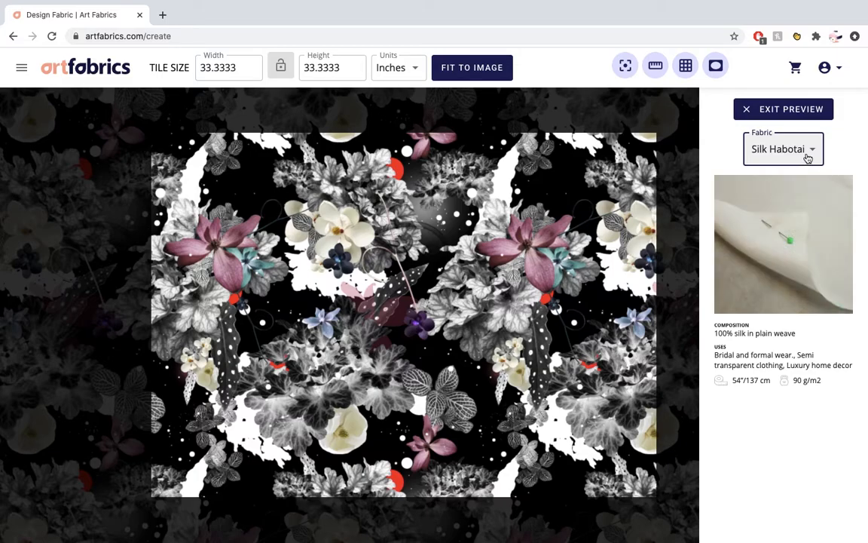
left_click(784, 150)
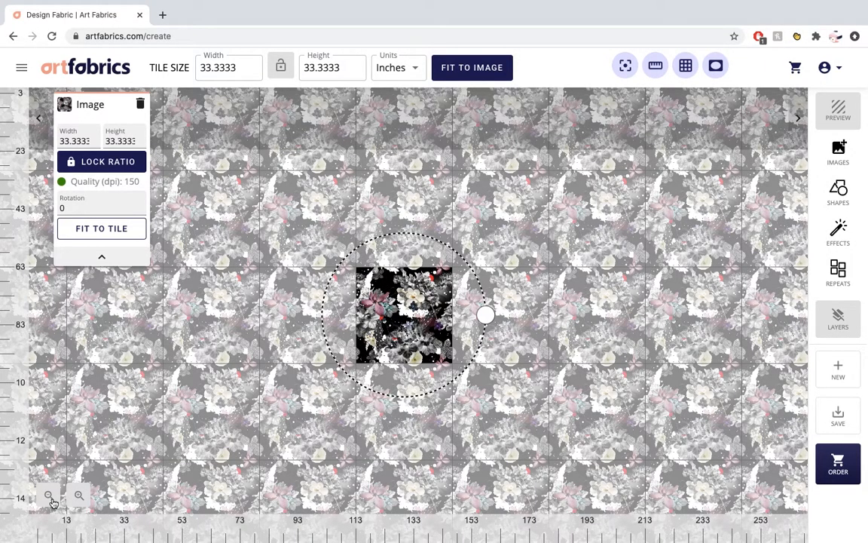
Resize the floral image and its repeat tile to 20 by 20 inches.
left_click(75, 142)
type("2")
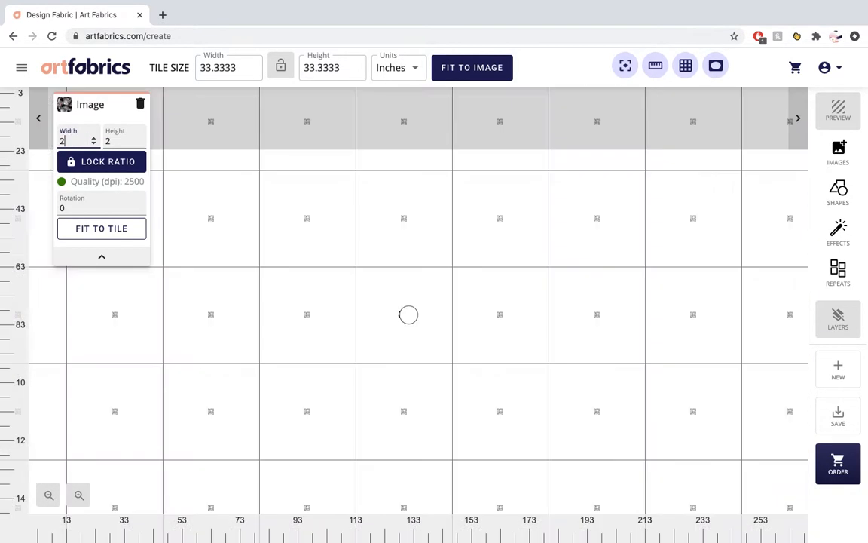
type("0")
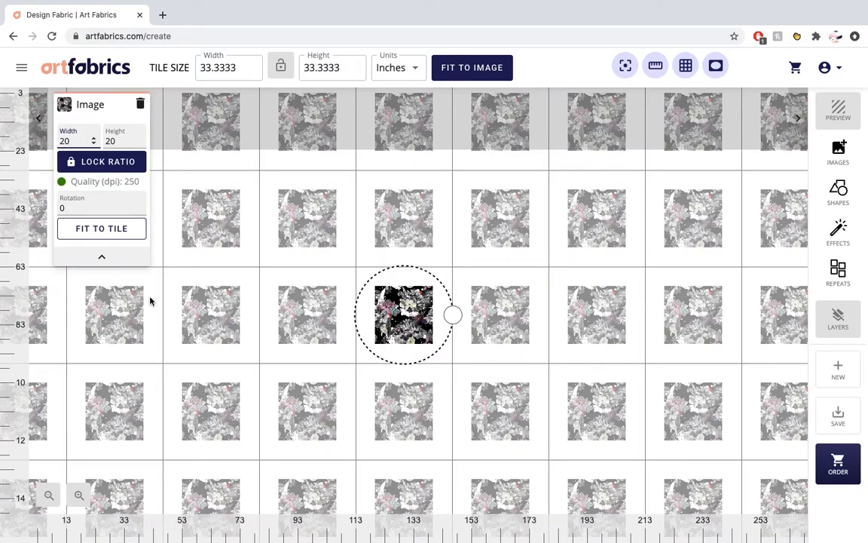
mouse_move(162, 316)
type("20")
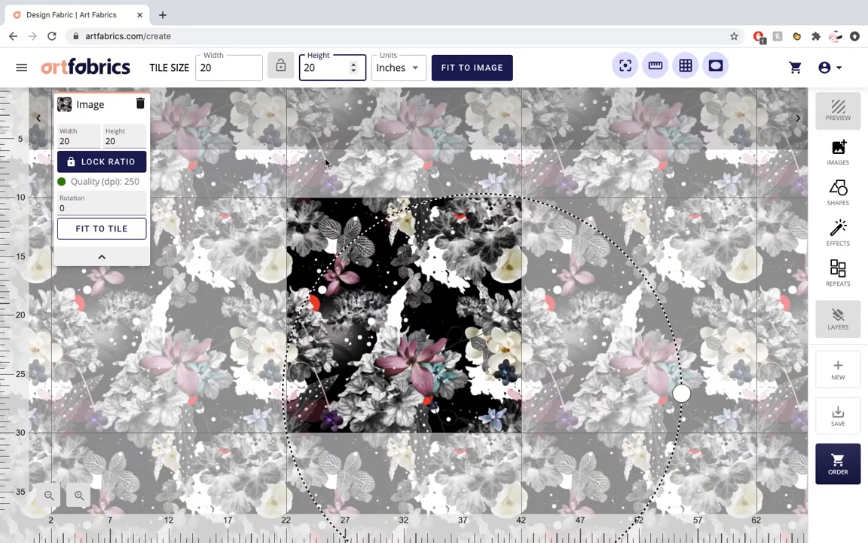
Preview the 20 by 20 inch repeat on Organic Cotton Hemp.
left_click(48, 494)
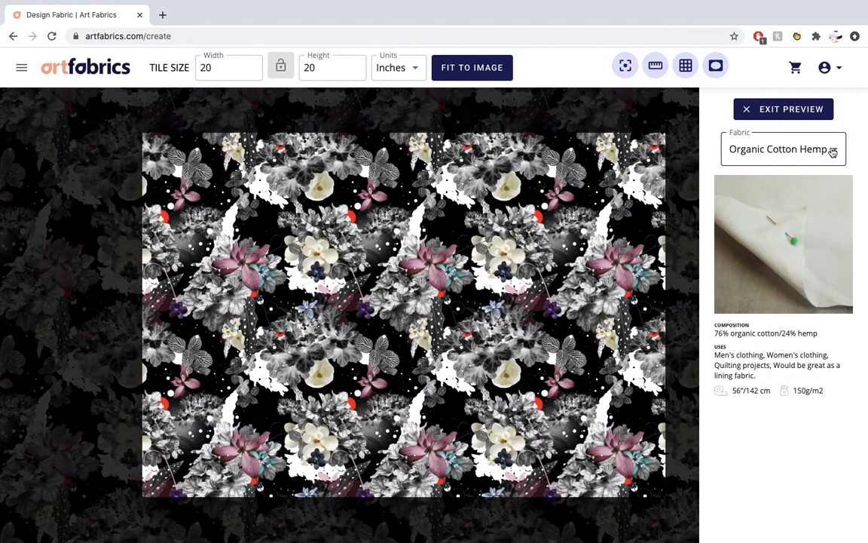
Preview the 20-inch repeat on Silk Habotai and another fabric, then exit the preview.
left_click(783, 149)
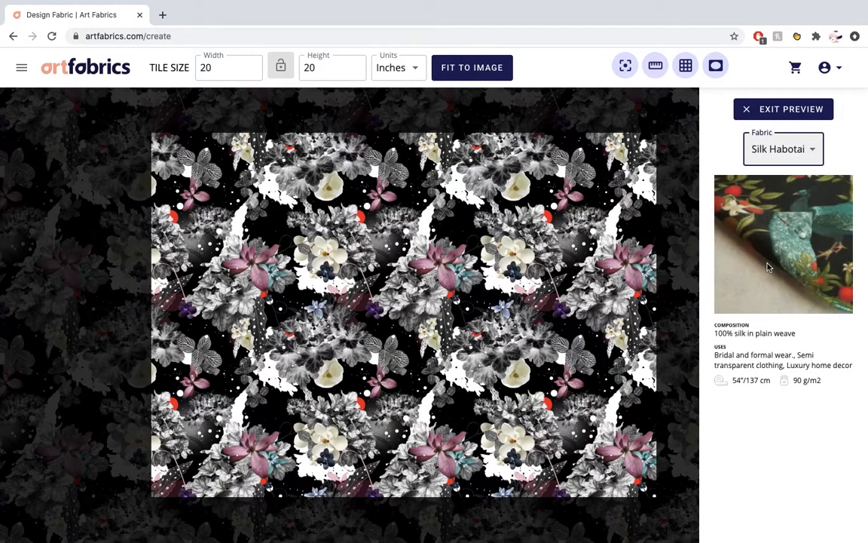
left_click(782, 149)
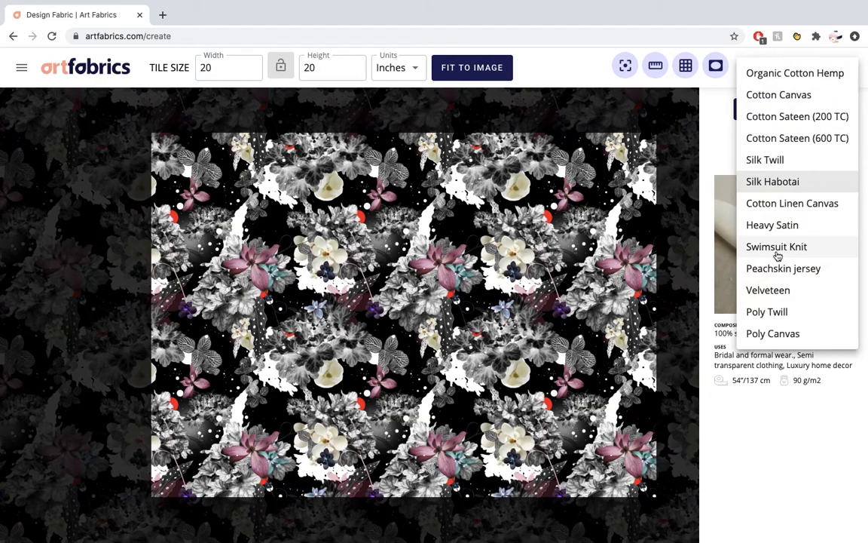
left_click(776, 247)
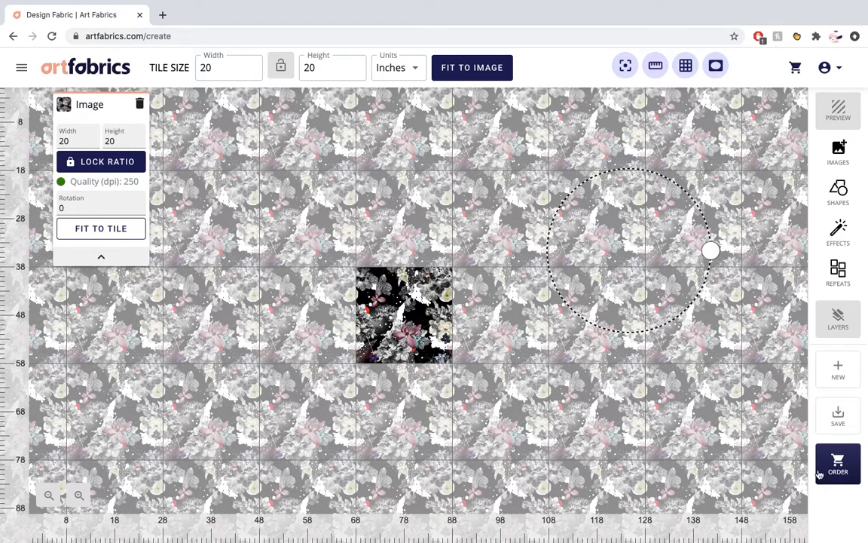
Start an order for the design and choose Heavy Satin by the meter at $26.
left_click(838, 464)
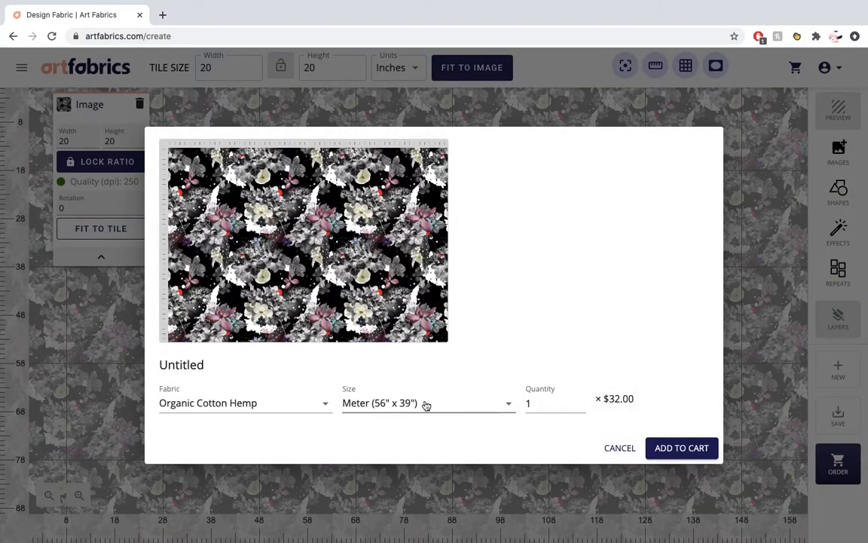
left_click(244, 403)
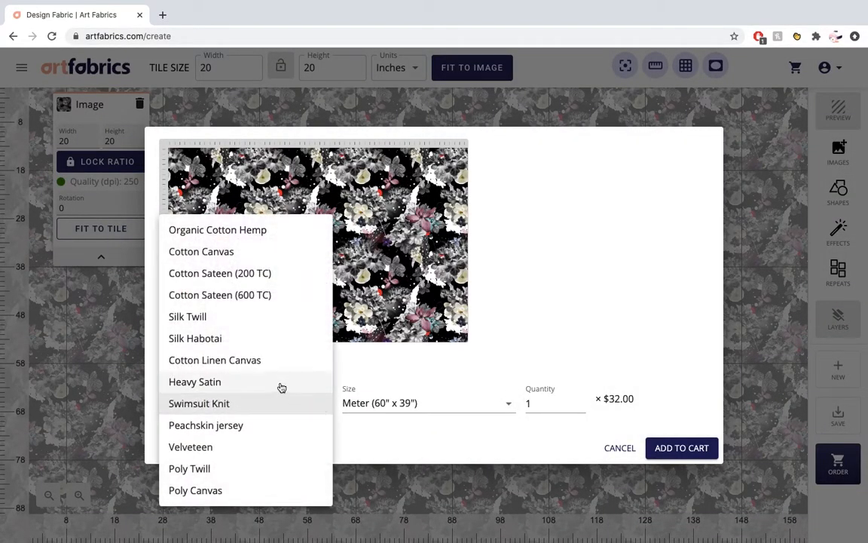
left_click(194, 381)
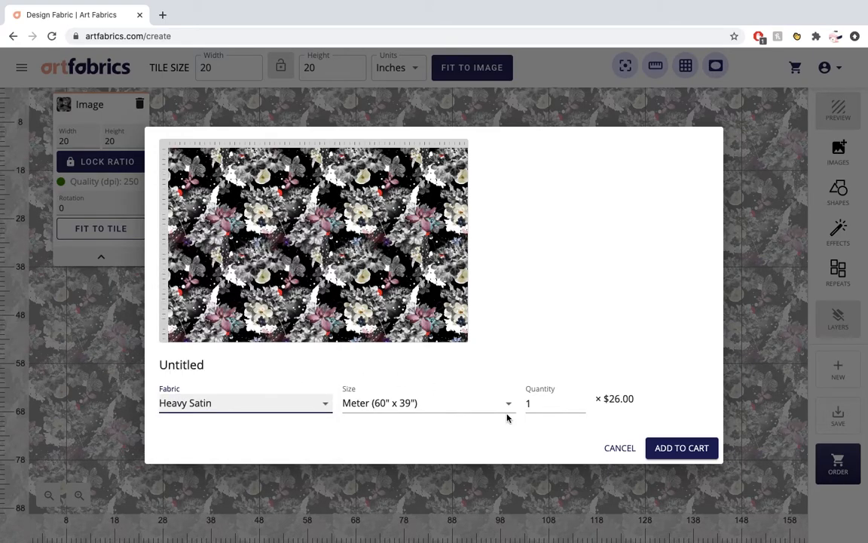